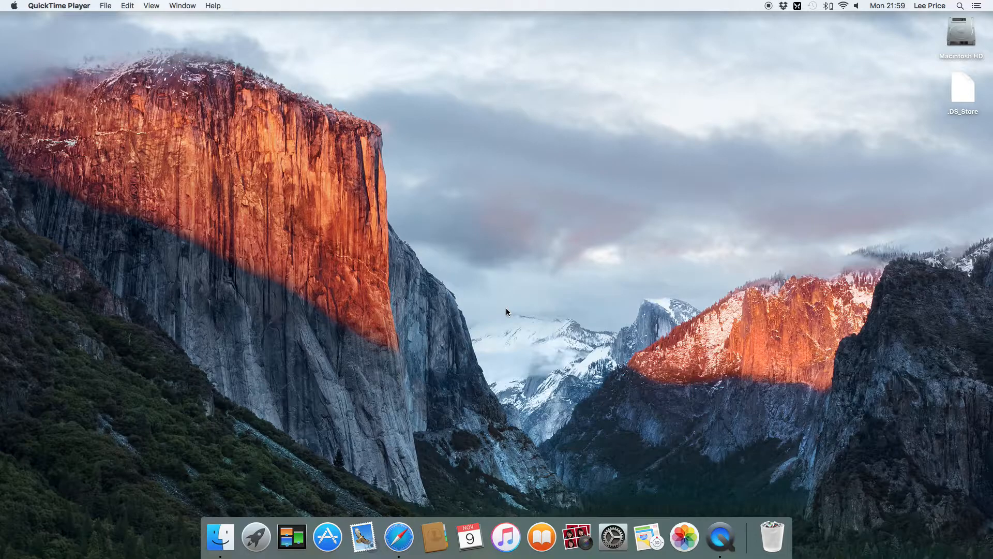
pyautogui.moveTo(255, 537)
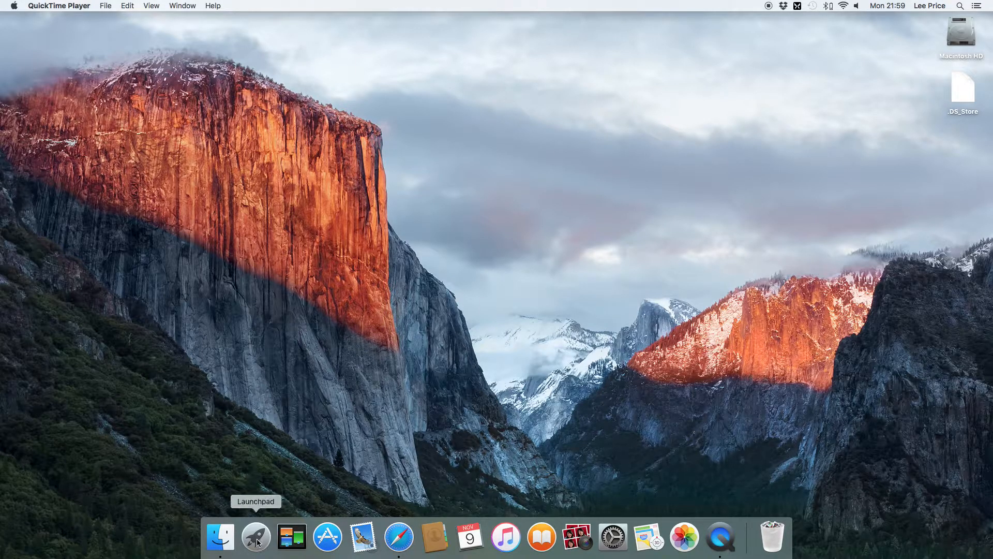
# Open Launchpad from the Dock to show the installed apps grid
pyautogui.click(256, 537)
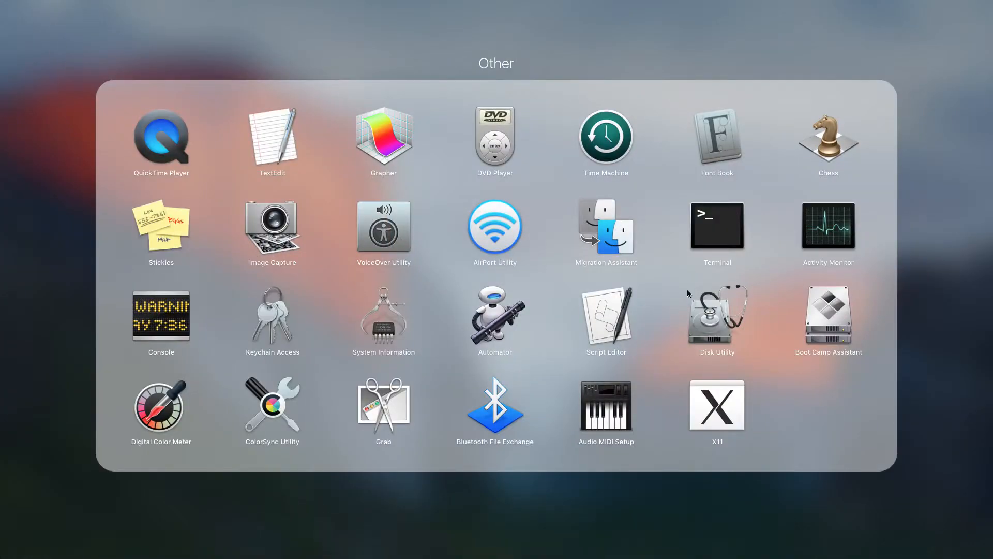
pyautogui.moveTo(988, 438)
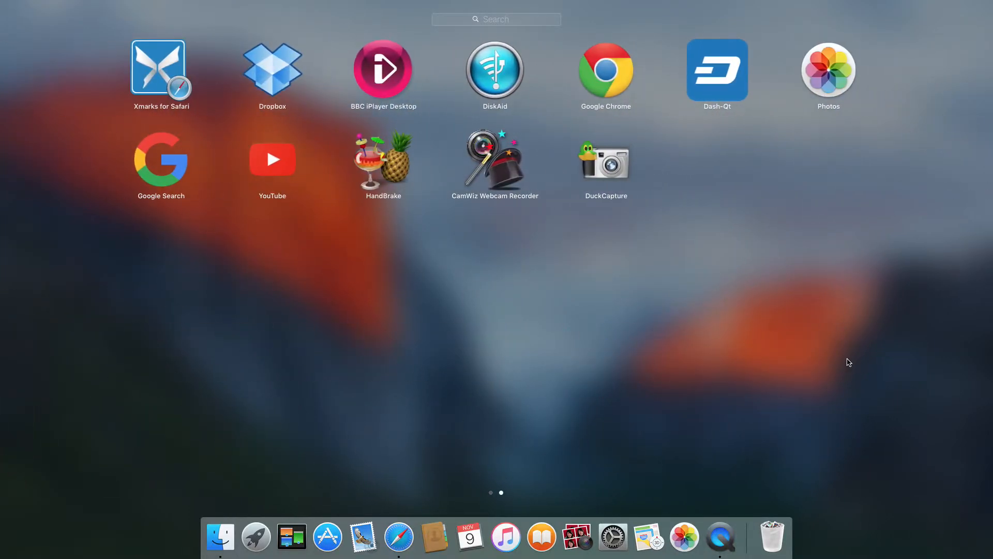
pyautogui.moveTo(601, 176)
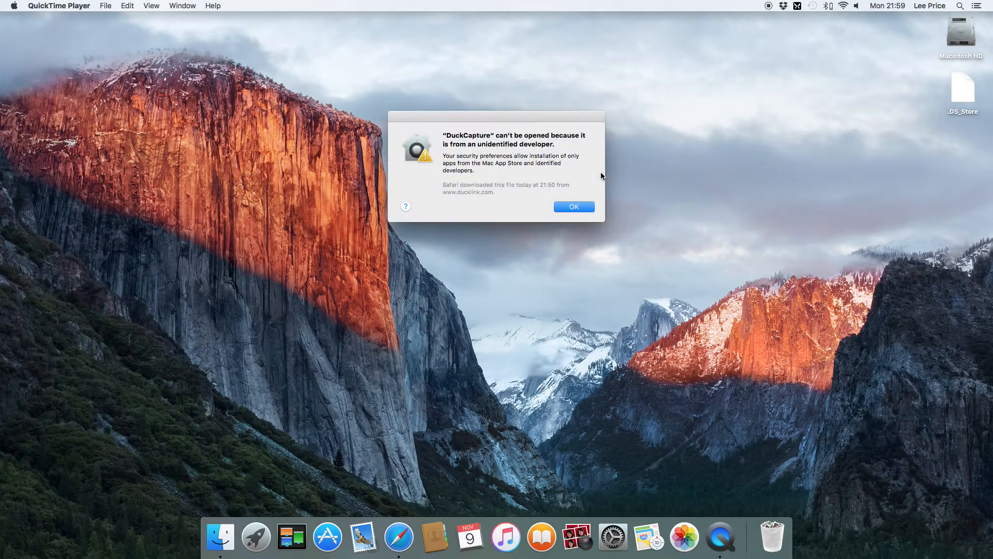
pyautogui.moveTo(474, 135)
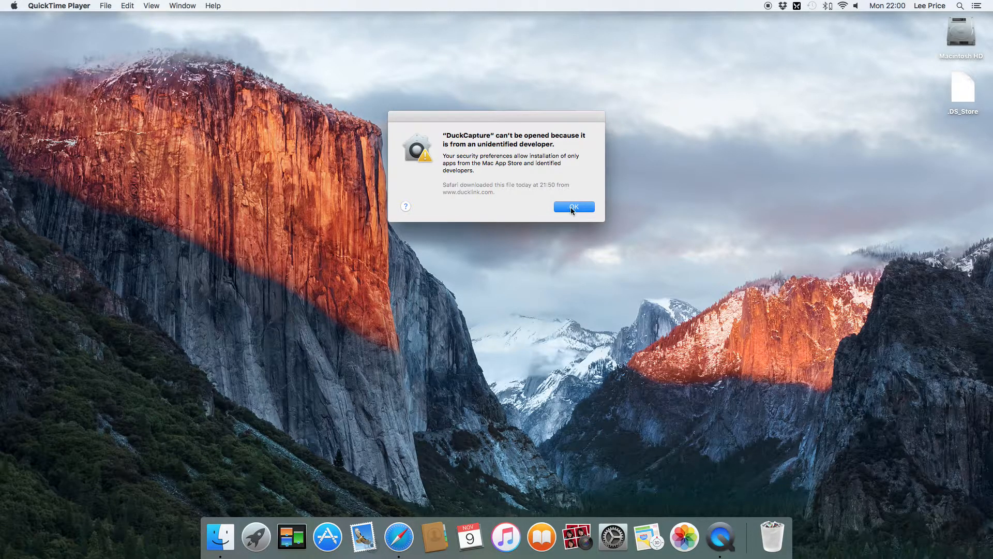
# Dismiss the 'DuckCapture can't be opened' unidentified-developer alert with OK
pyautogui.click(573, 206)
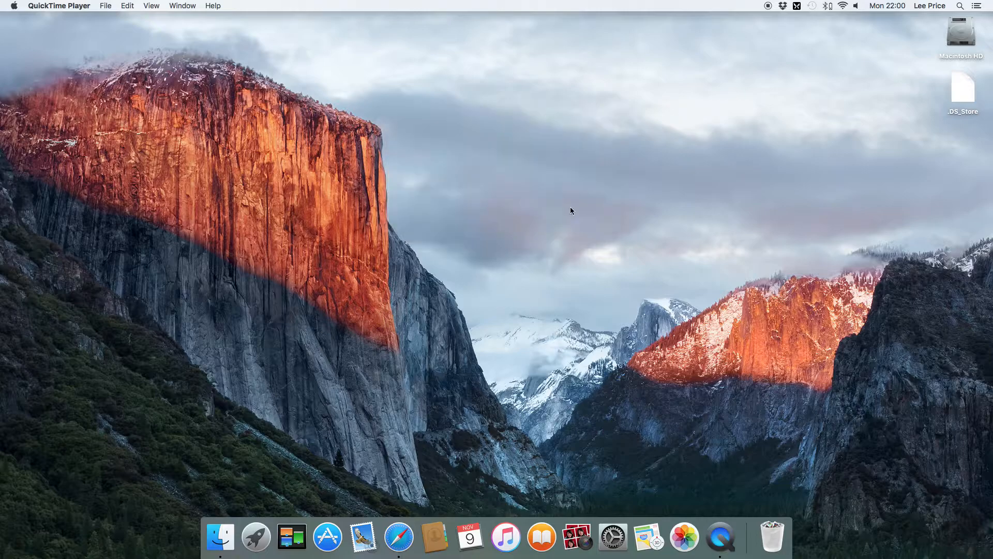
# Open a Finder window on Applications and select DuckCapture
pyautogui.click(299, 373)
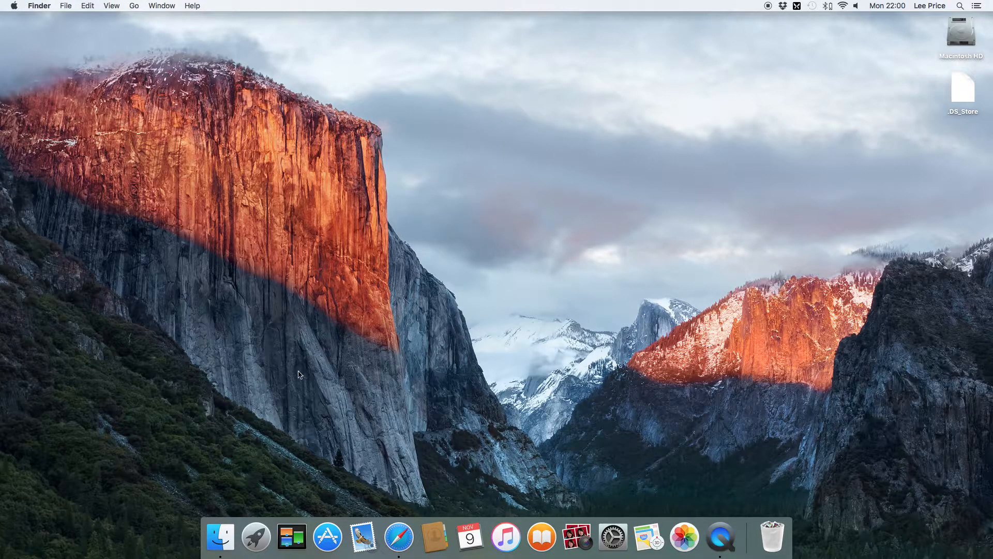
pyautogui.moveTo(220, 537)
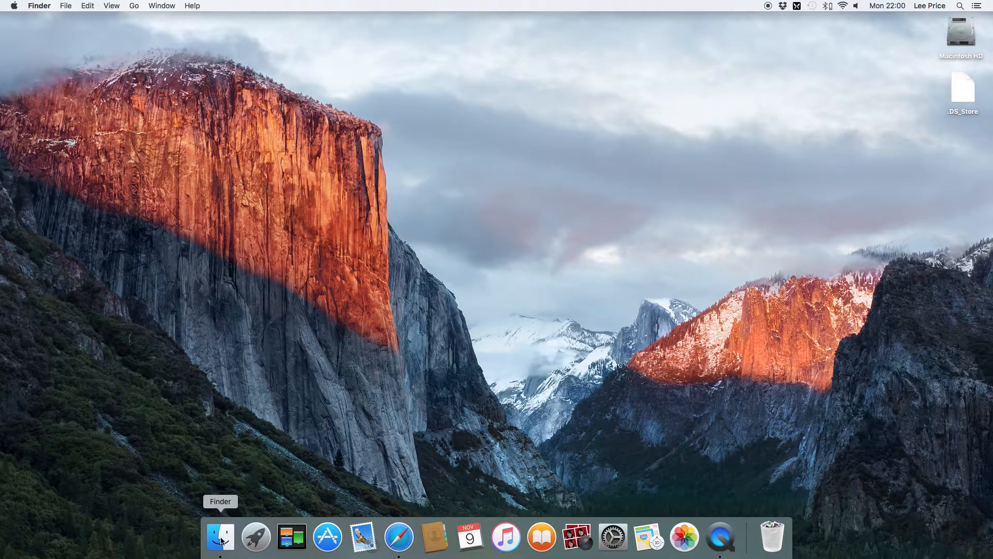
pyautogui.click(220, 537)
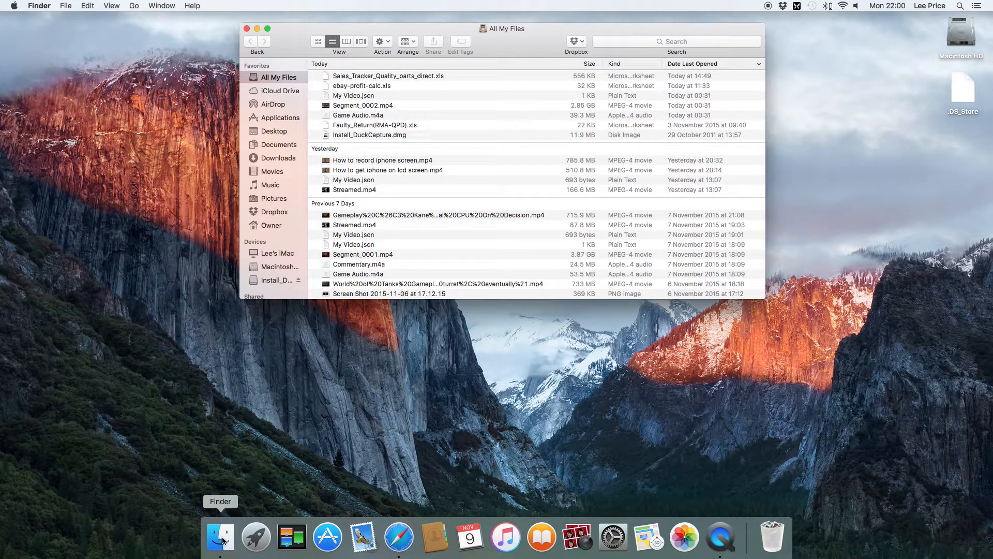
pyautogui.moveTo(366, 83)
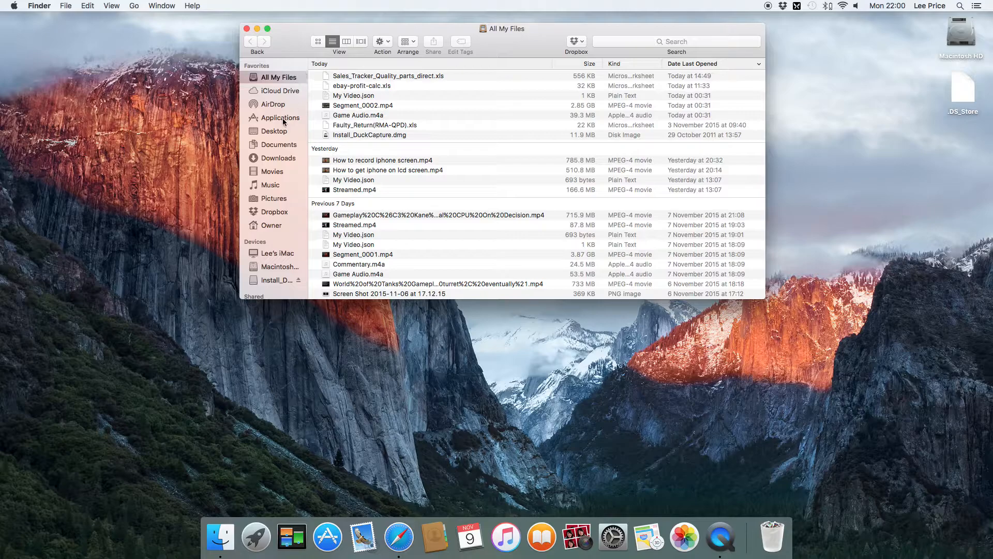
pyautogui.moveTo(283, 122)
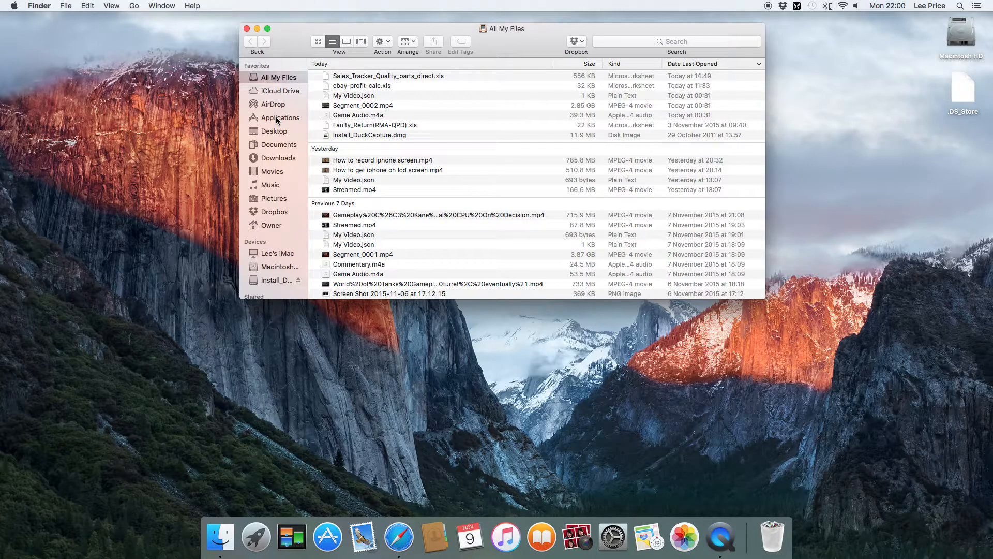
pyautogui.click(280, 118)
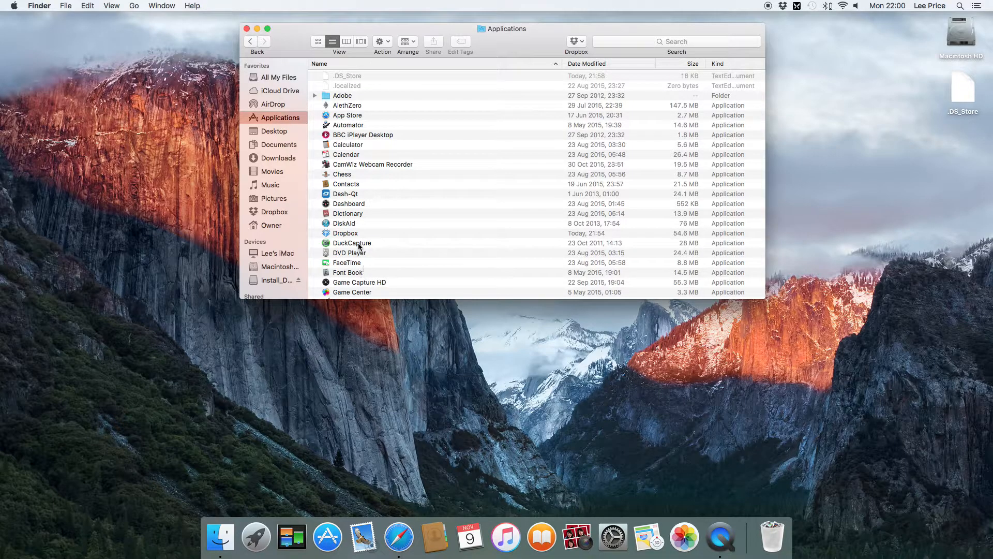
pyautogui.moveTo(355, 248)
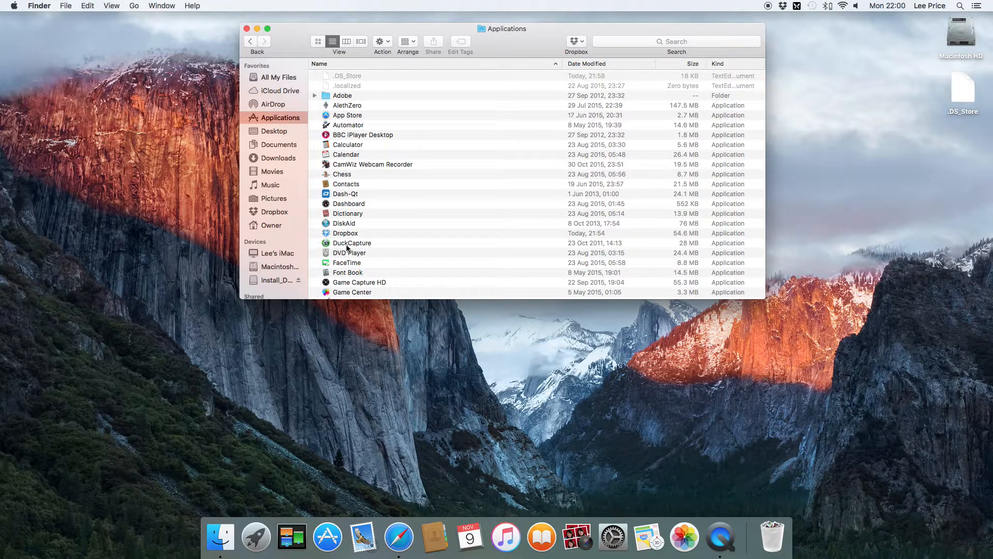
pyautogui.click(352, 244)
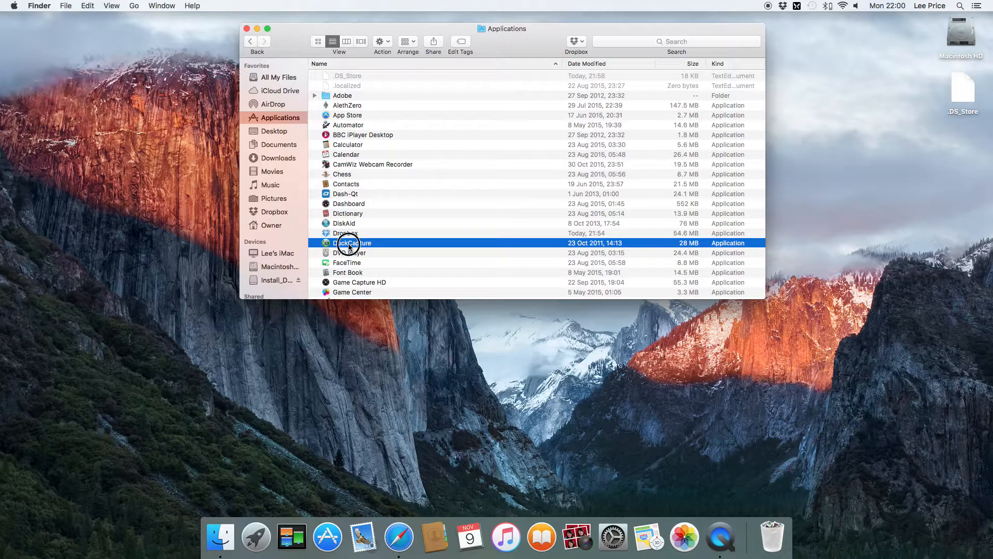
pyautogui.click(353, 242)
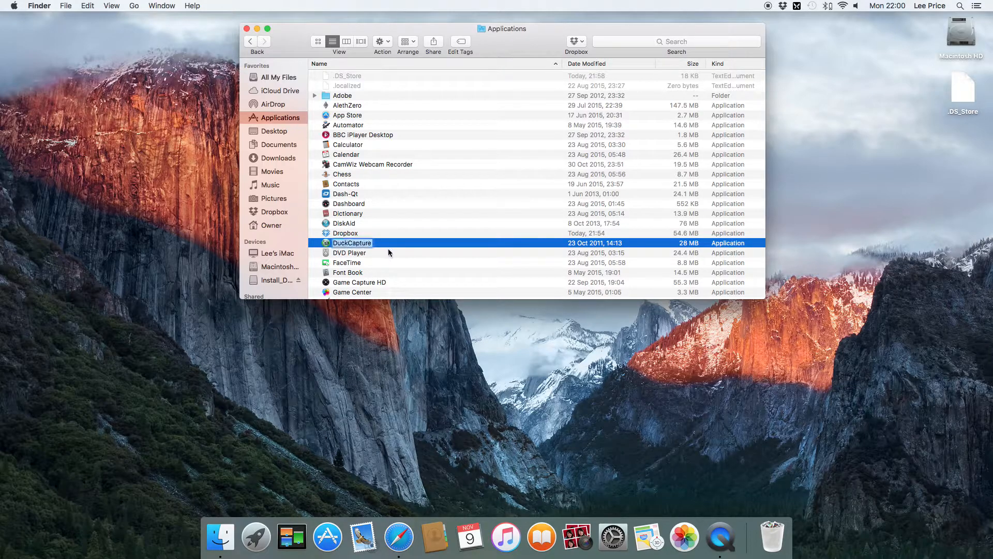
# Open DuckCapture via its shortcut menu and confirm Open in the developer warning
pyautogui.rightClick(352, 243)
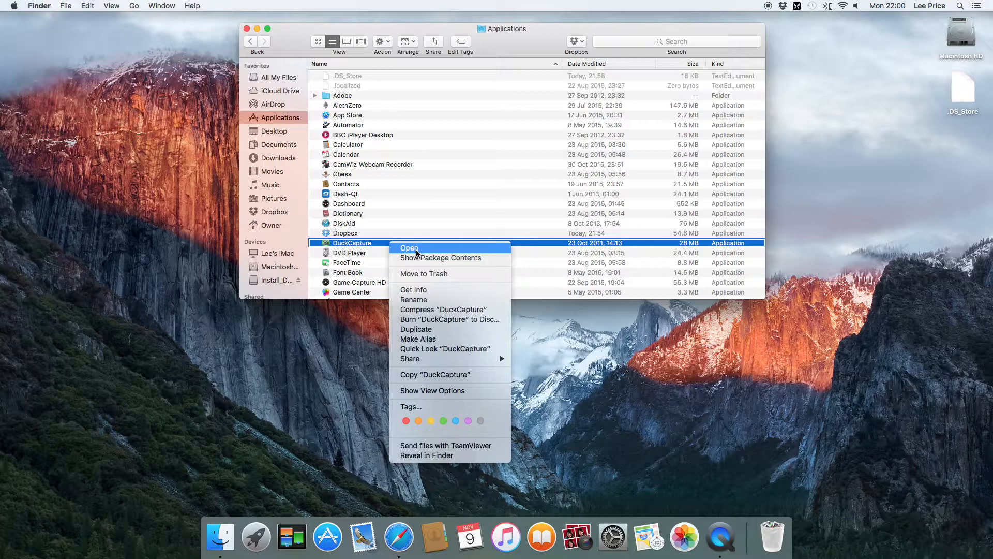
pyautogui.click(409, 248)
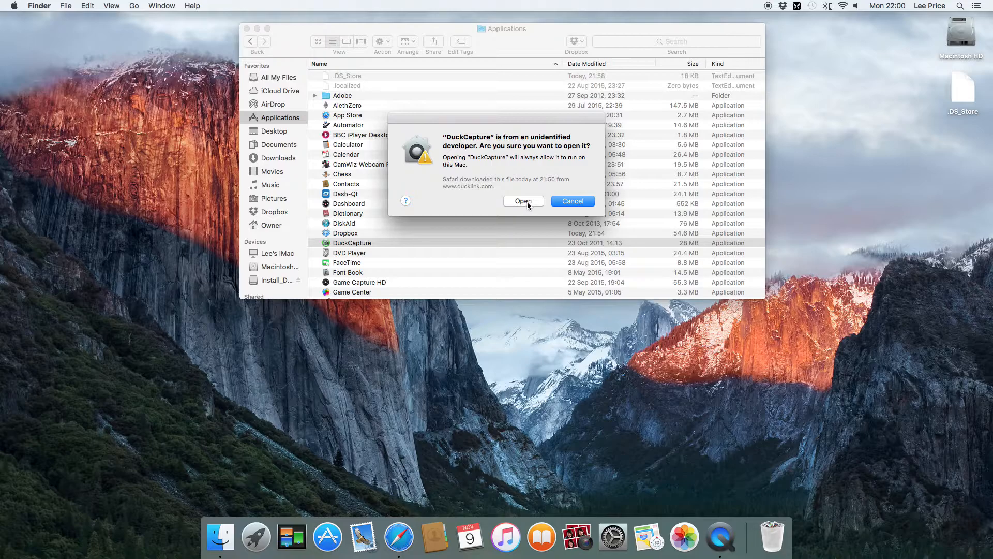
pyautogui.click(573, 201)
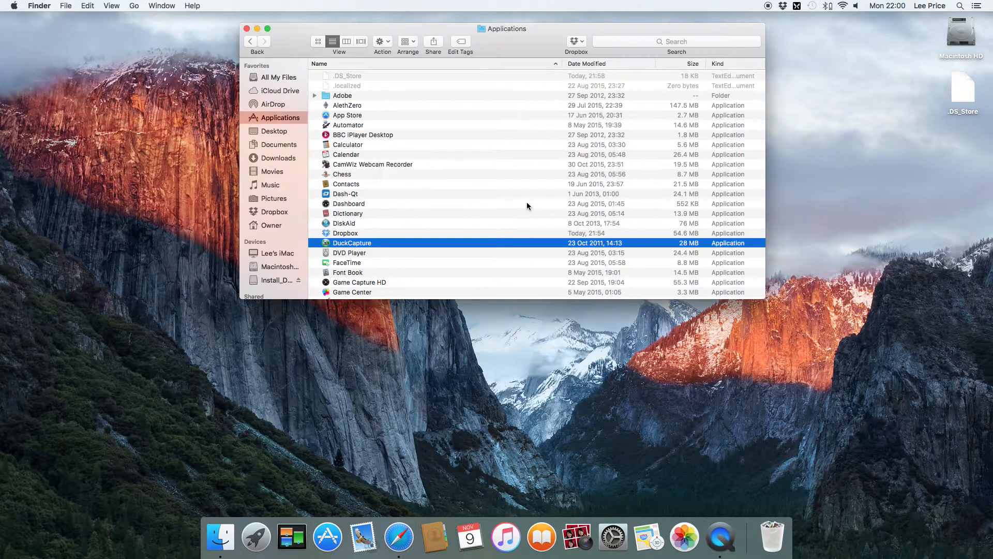
pyautogui.moveTo(588, 323)
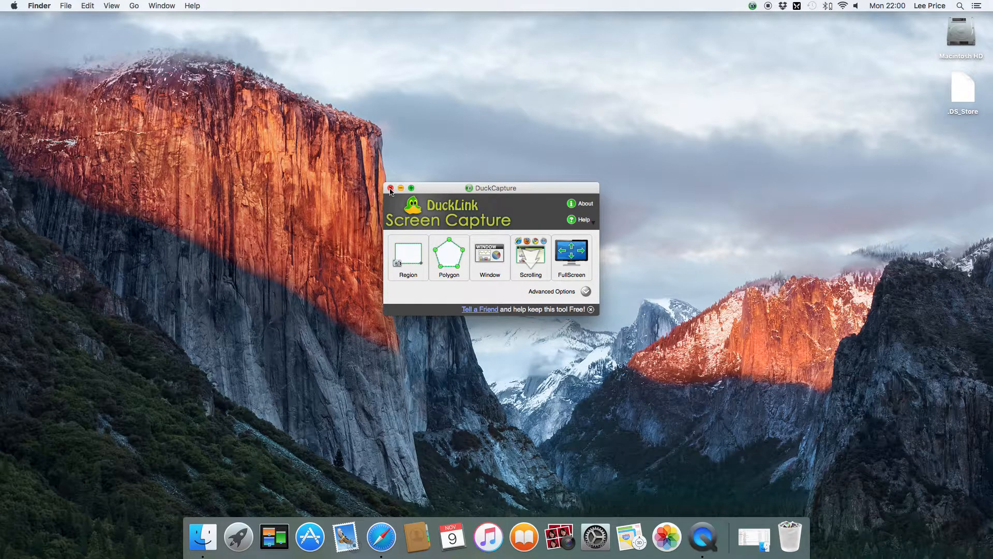
# Close the DuckLink Screen Capture window with its red close button
pyautogui.click(391, 187)
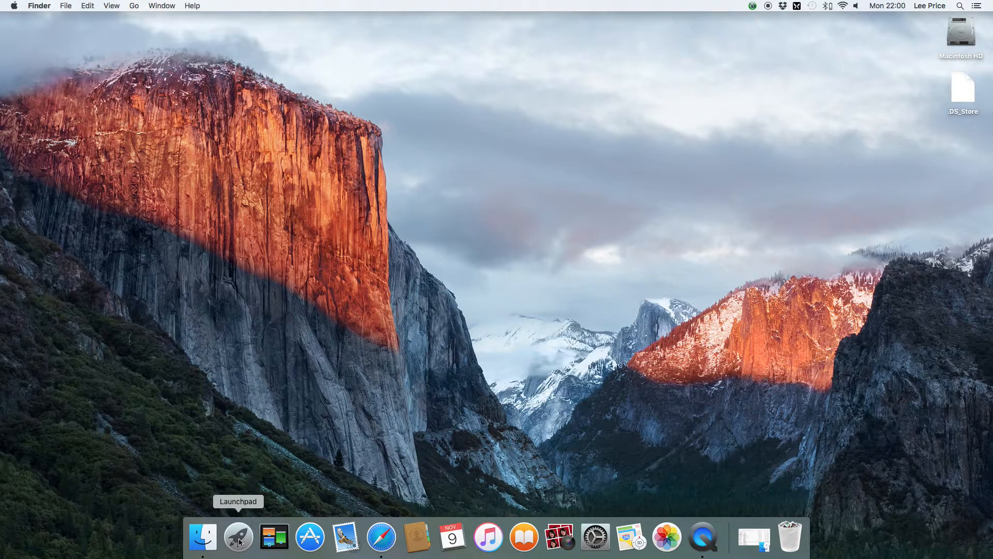
pyautogui.click(238, 536)
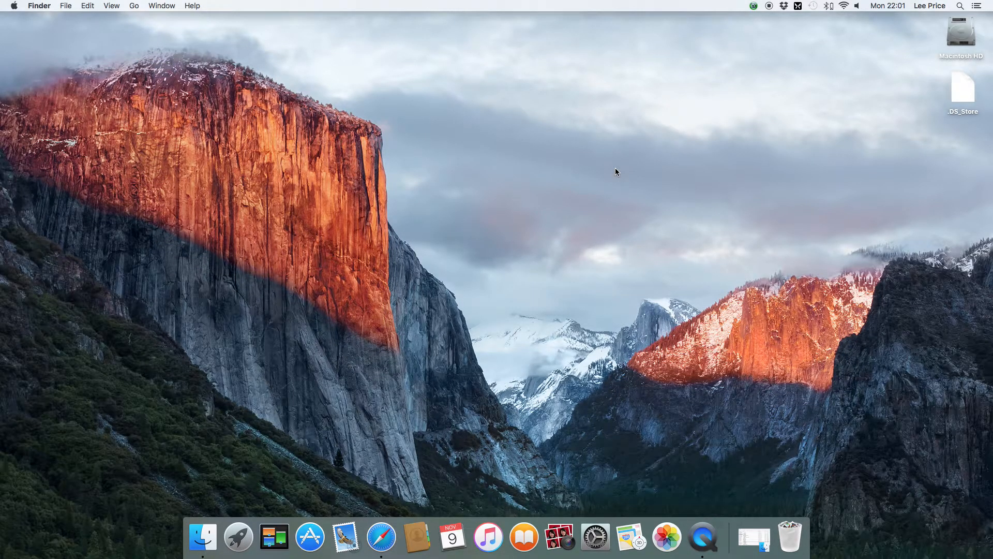
pyautogui.moveTo(630, 253)
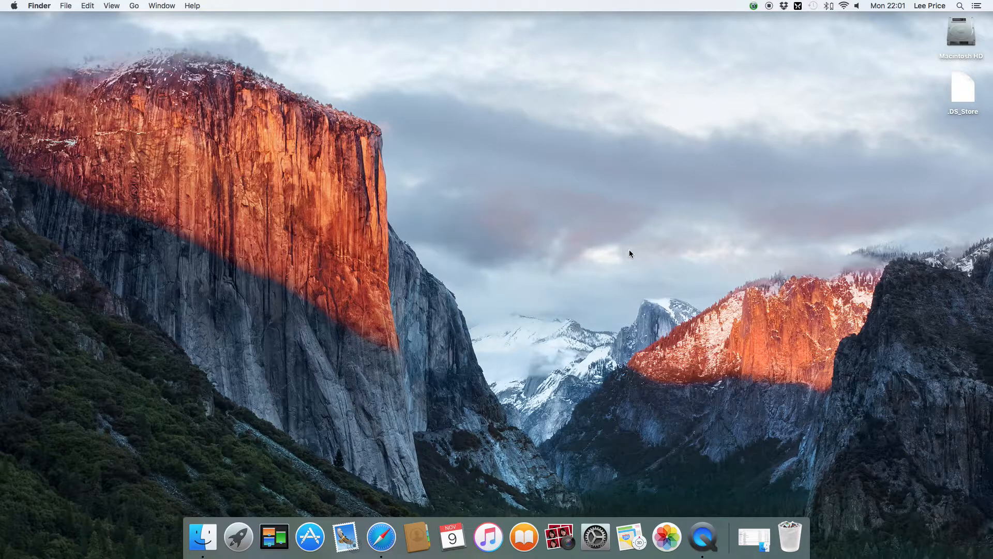
pyautogui.moveTo(767, 4)
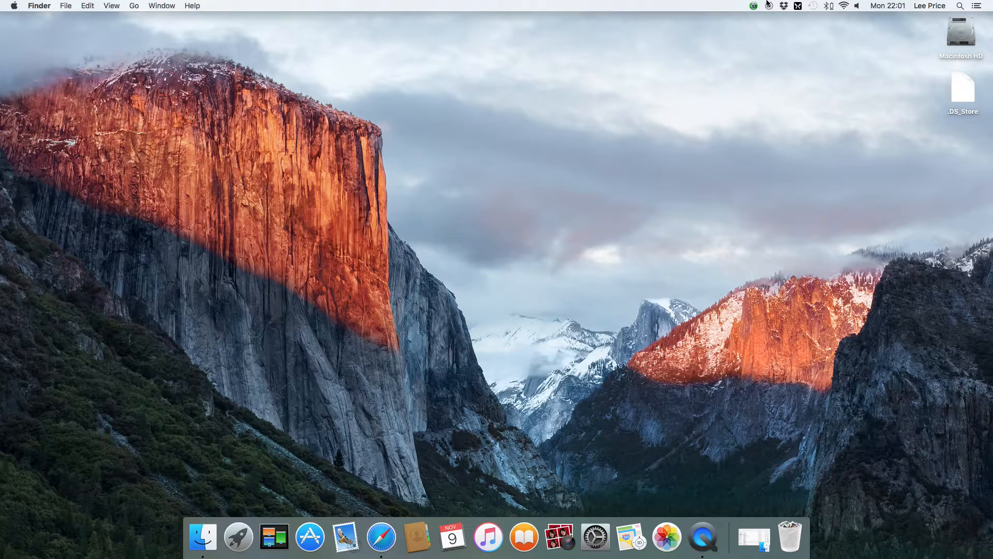
# Choose Show Main Window from DuckCapture's menu-bar icon
pyautogui.click(754, 5)
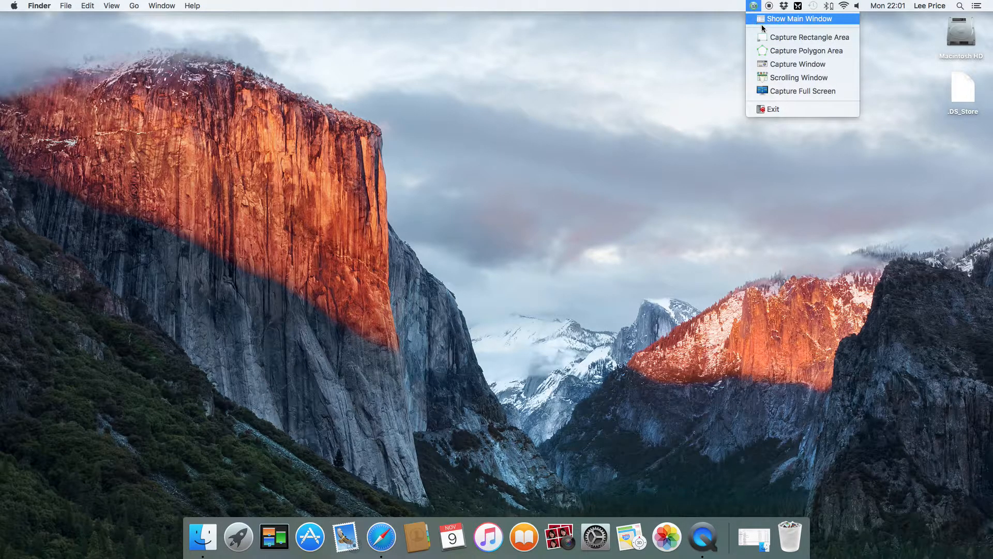
pyautogui.click(799, 19)
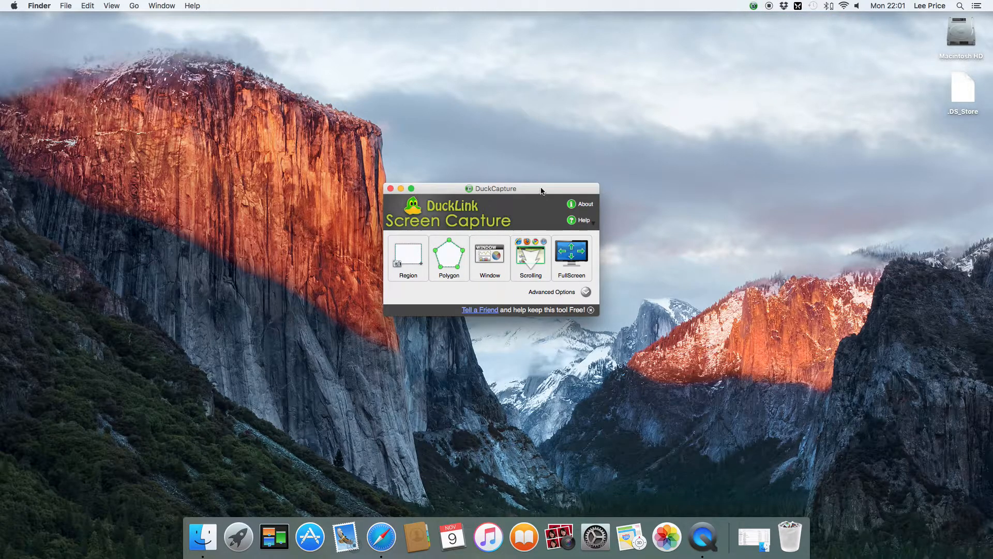
pyautogui.moveTo(638, 183)
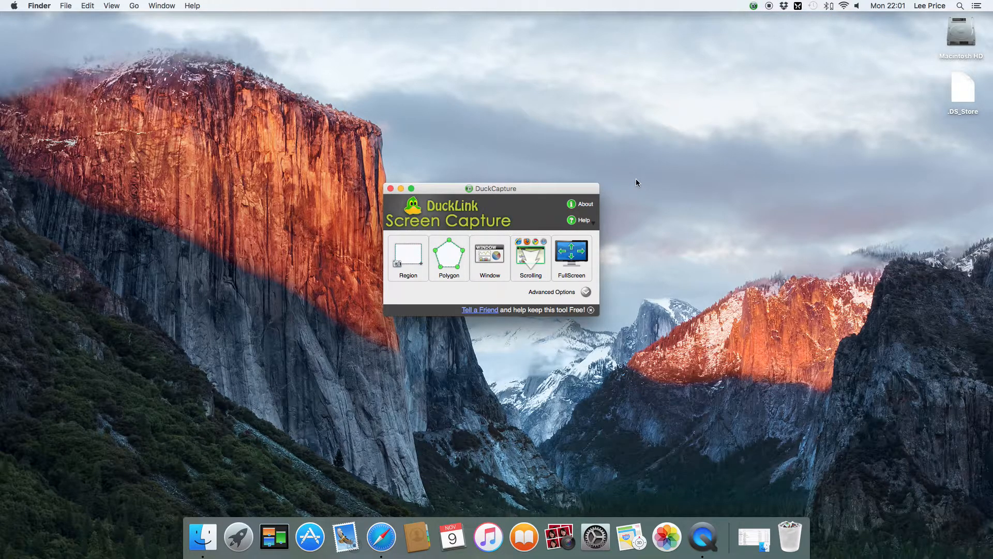
pyautogui.moveTo(635, 211)
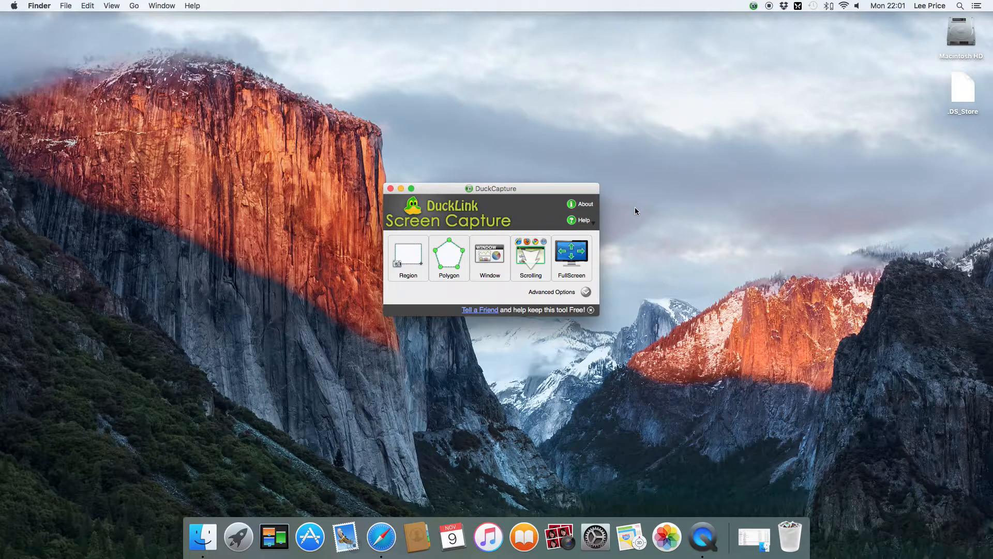
pyautogui.moveTo(655, 239)
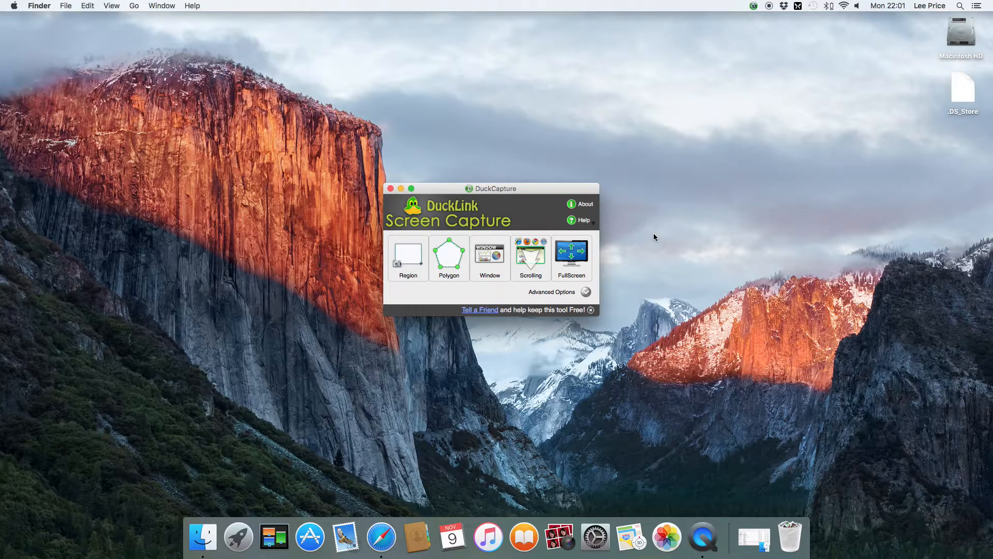
pyautogui.moveTo(203, 537)
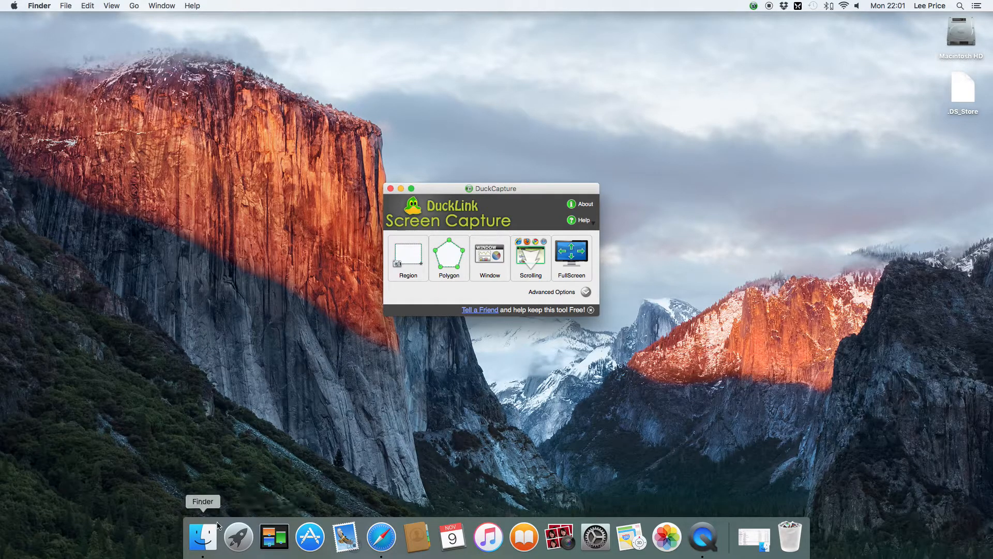
pyautogui.moveTo(664, 316)
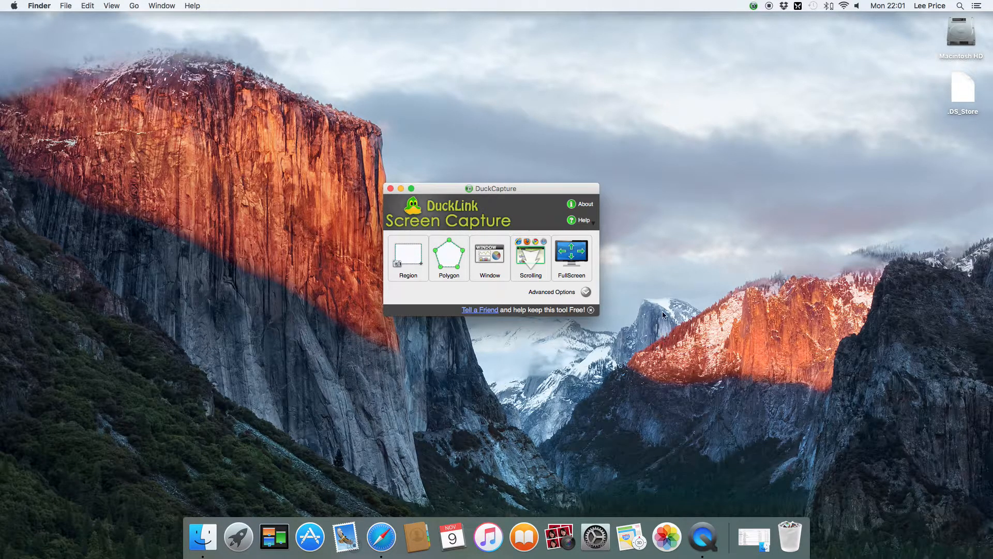
pyautogui.moveTo(478, 172)
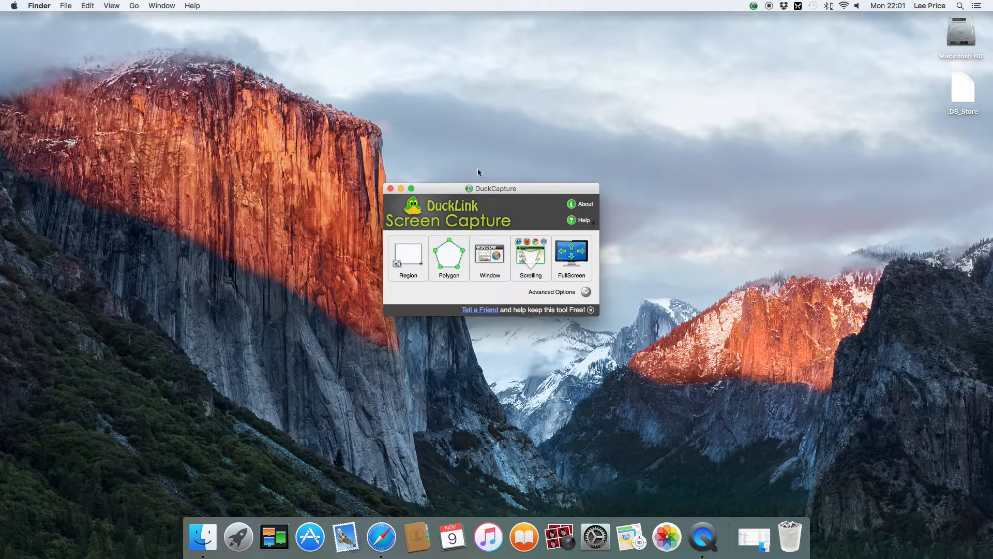
pyautogui.moveTo(383, 144)
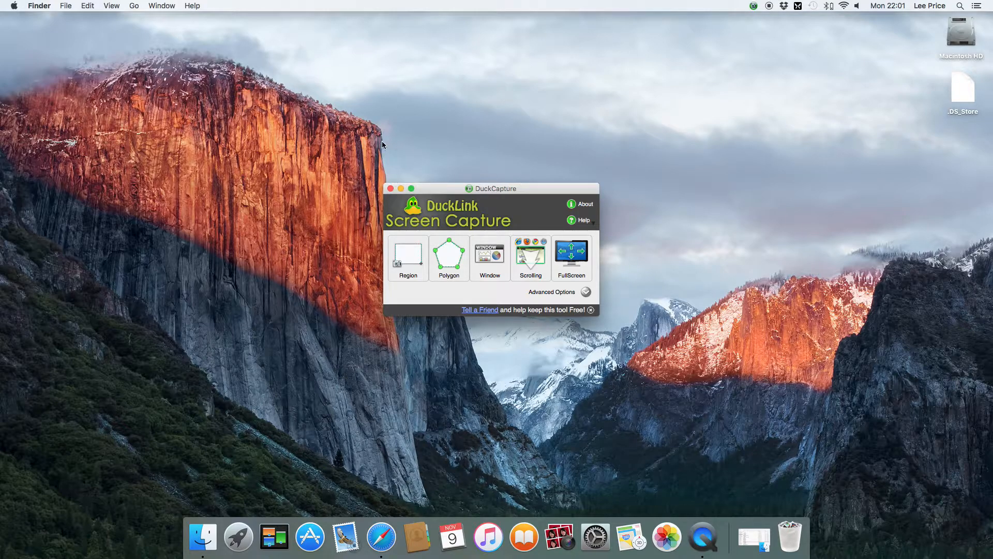
pyautogui.moveTo(764, 97)
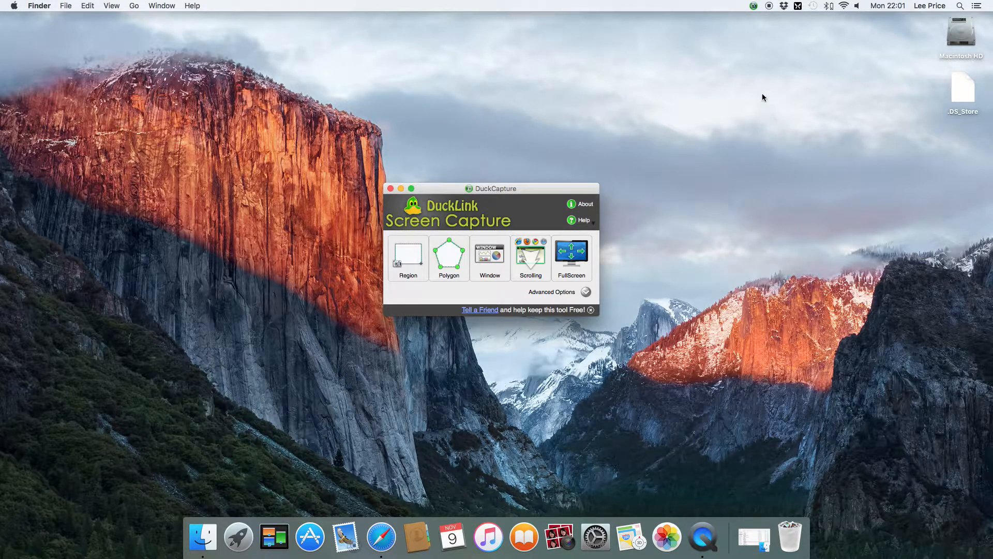